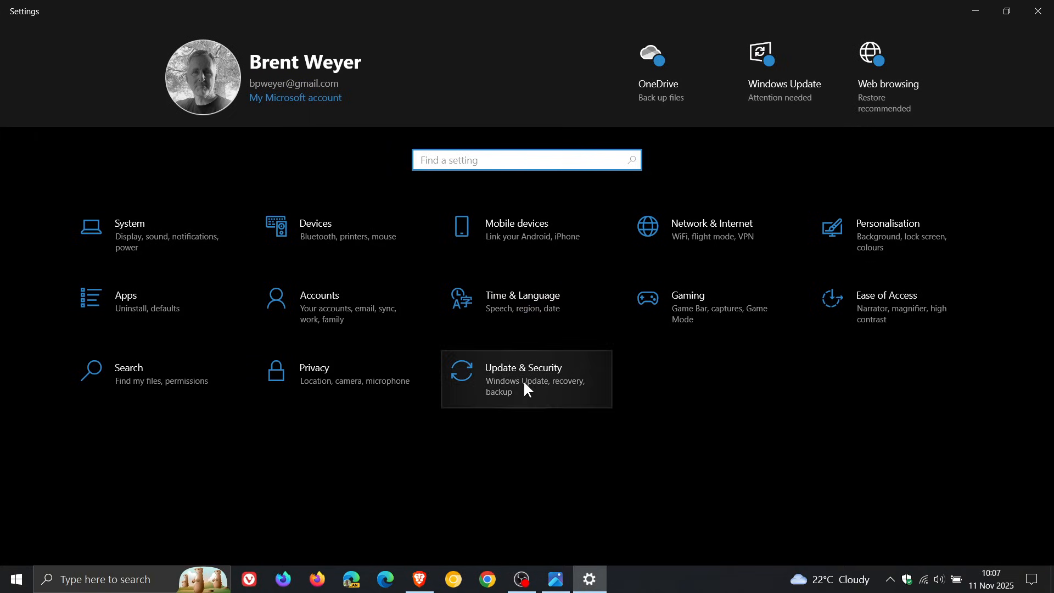
- Show the Windows Update page under Update & Security, reporting the PC up to date
{"action": "left_click", "coordinate": [522, 368]}
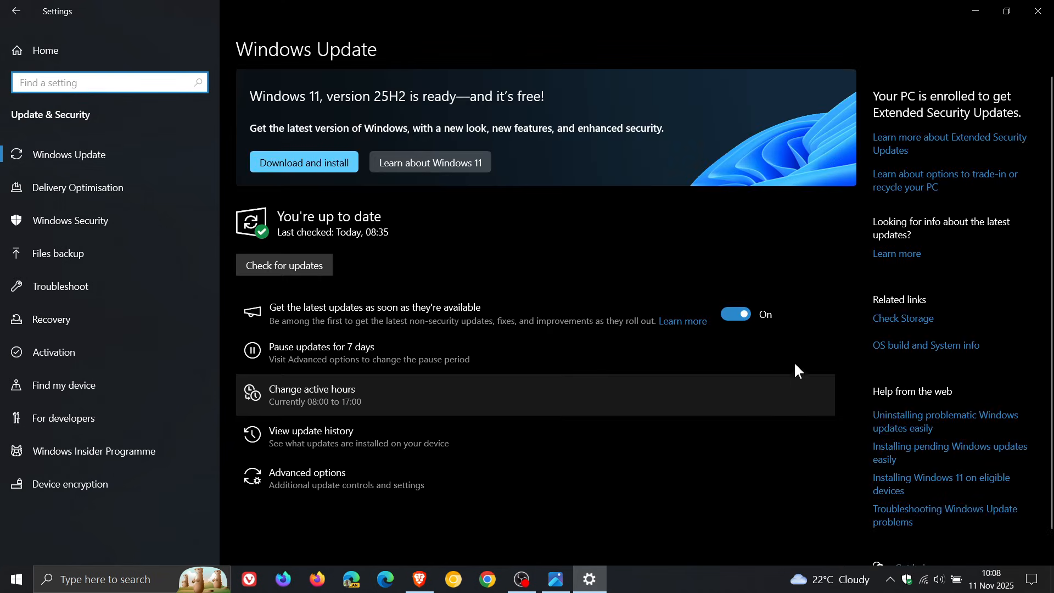
{"action": "mouse_move", "coordinate": [769, 241]}
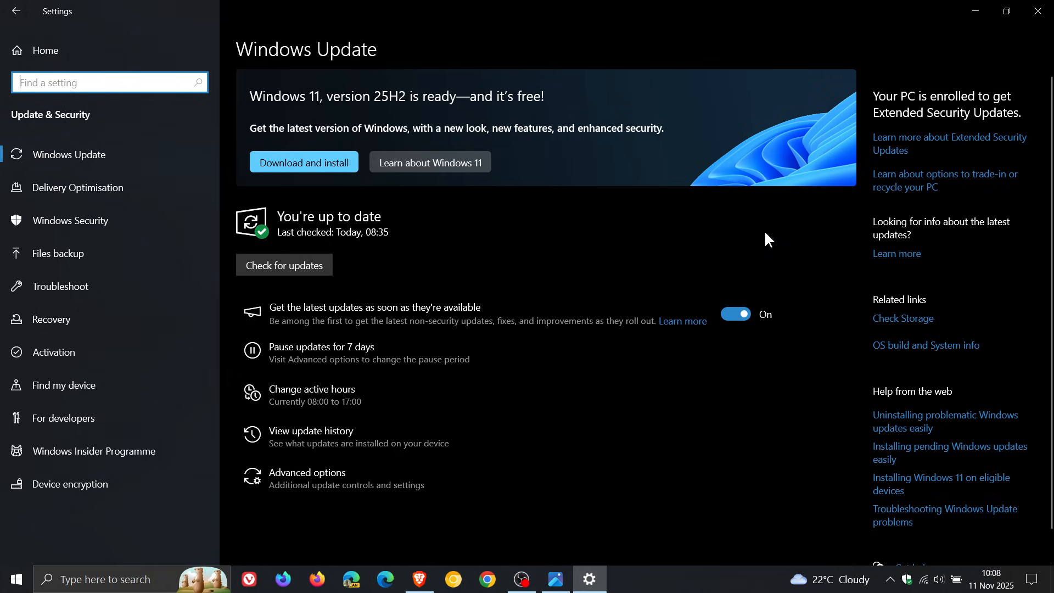
{"action": "mouse_move", "coordinate": [891, 149]}
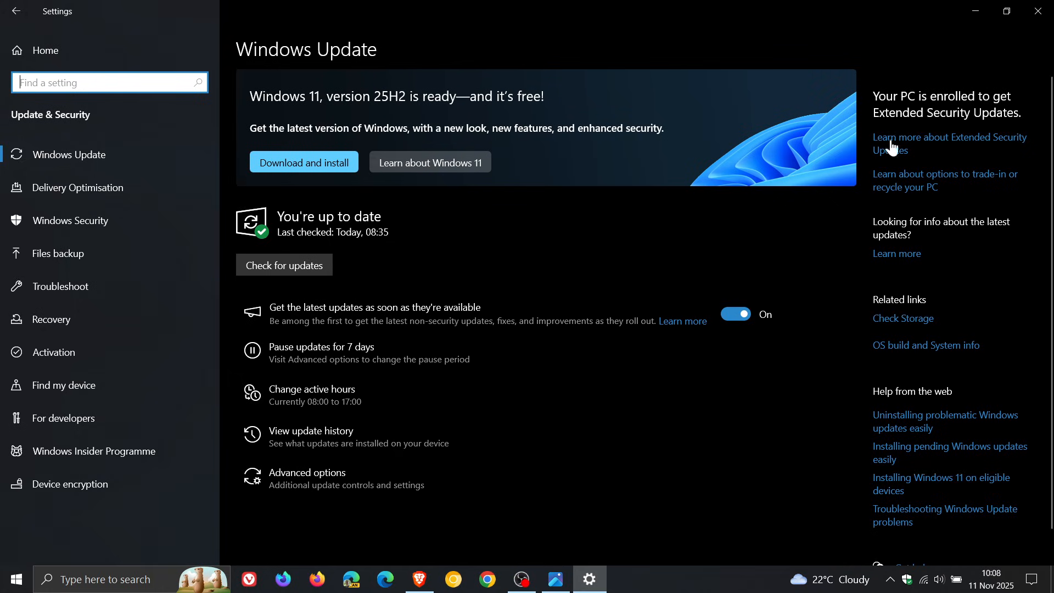
{"action": "mouse_move", "coordinate": [679, 241]}
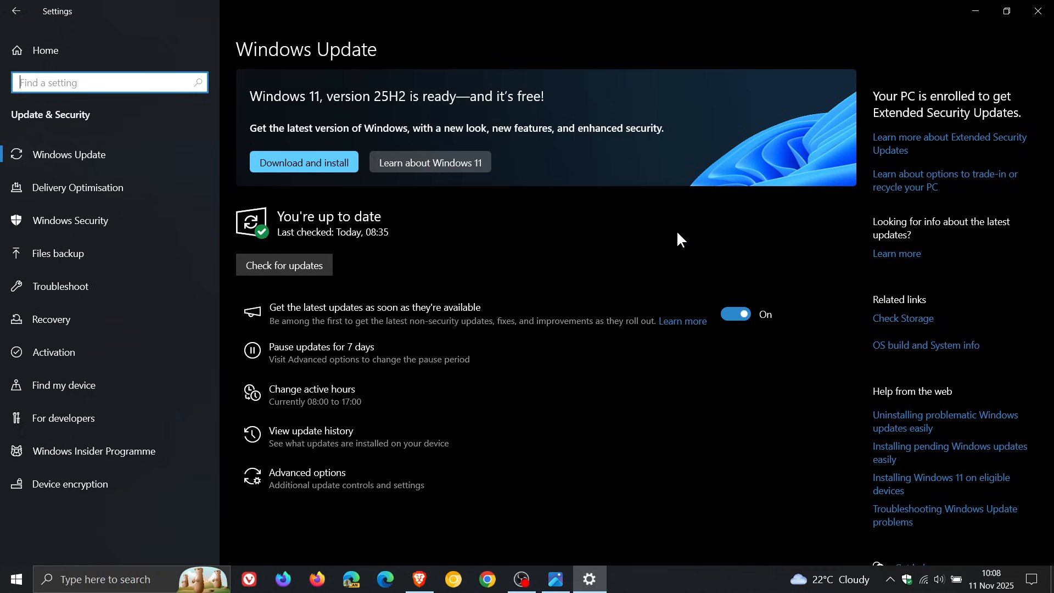
{"action": "mouse_move", "coordinate": [739, 232]}
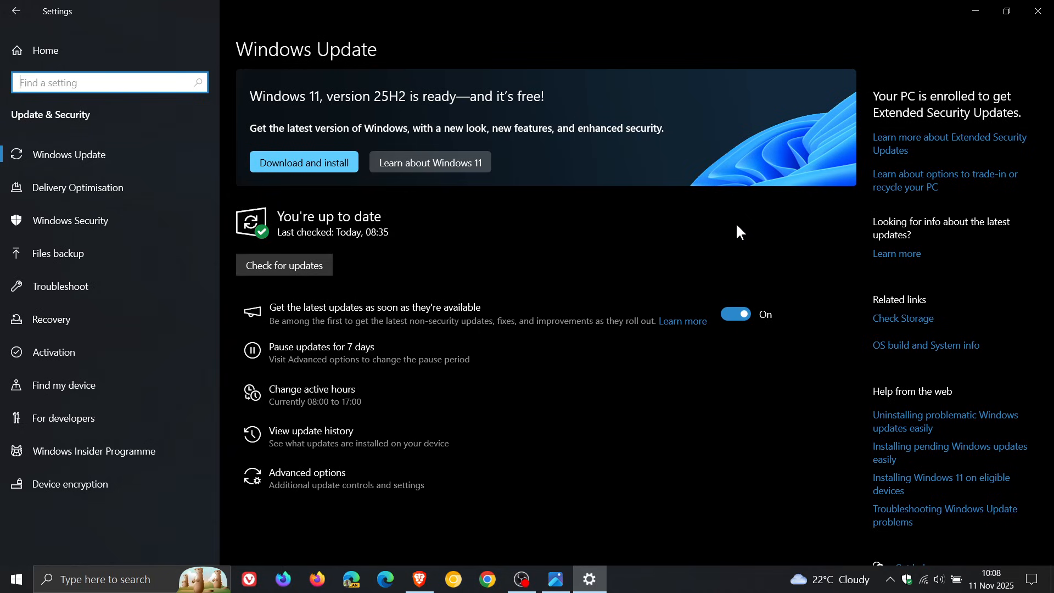
{"action": "mouse_move", "coordinate": [672, 238]}
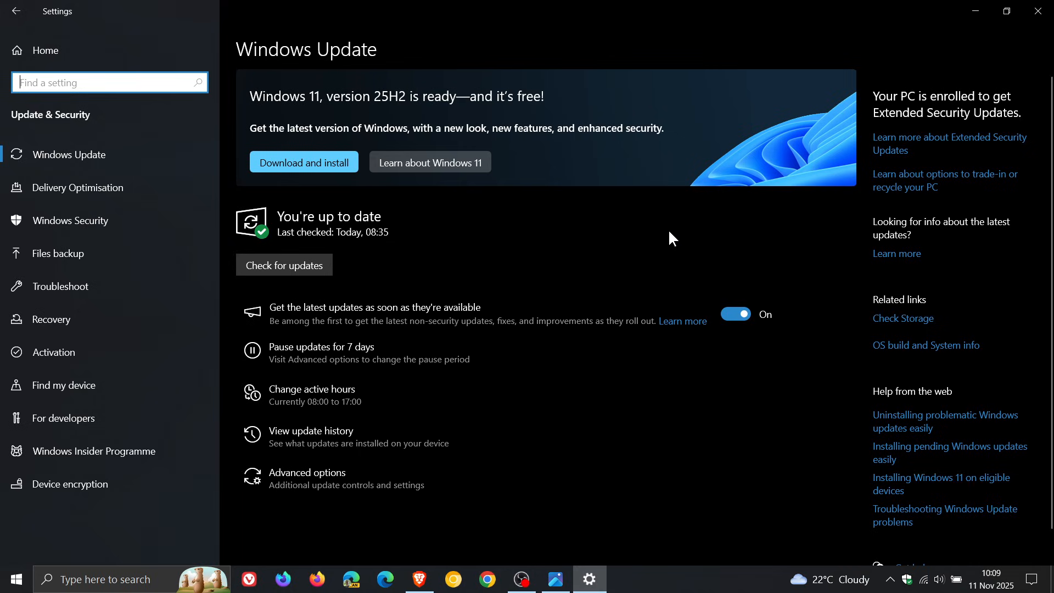
{"action": "mouse_move", "coordinate": [685, 246]}
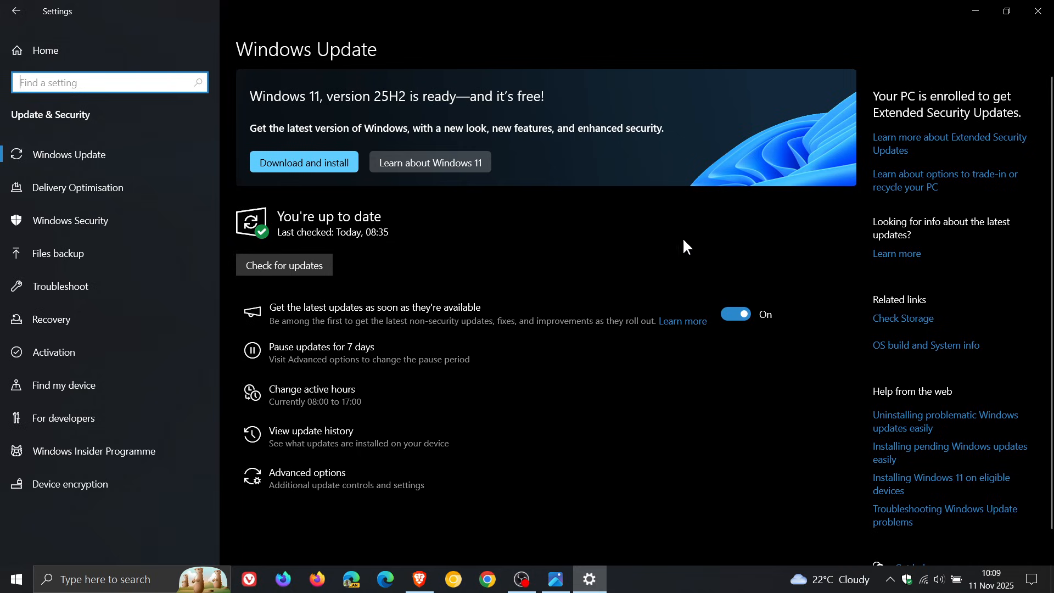
{"action": "mouse_move", "coordinate": [554, 578]}
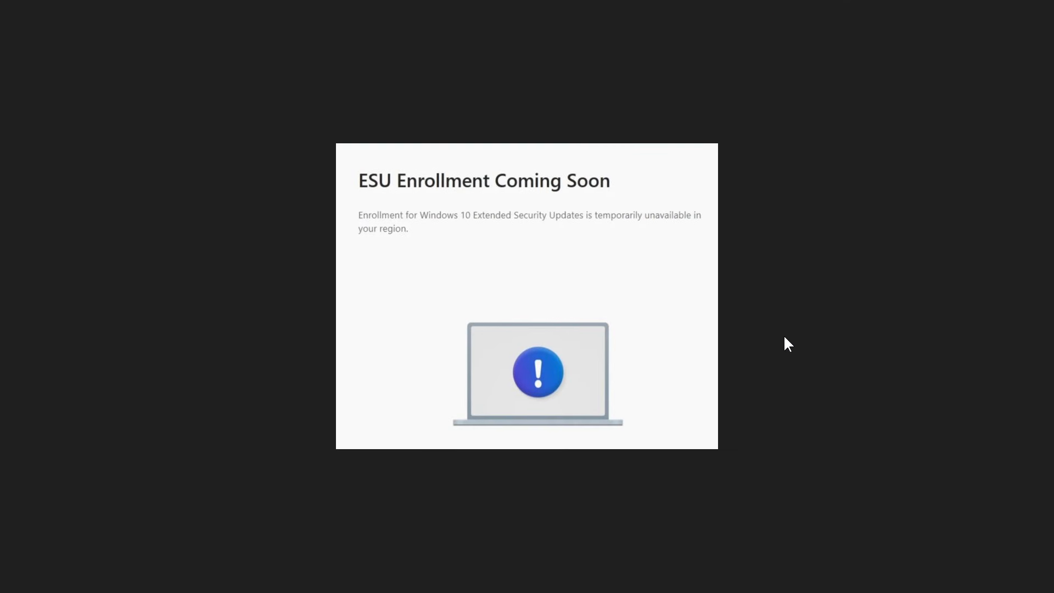
{"action": "mouse_move", "coordinate": [801, 340]}
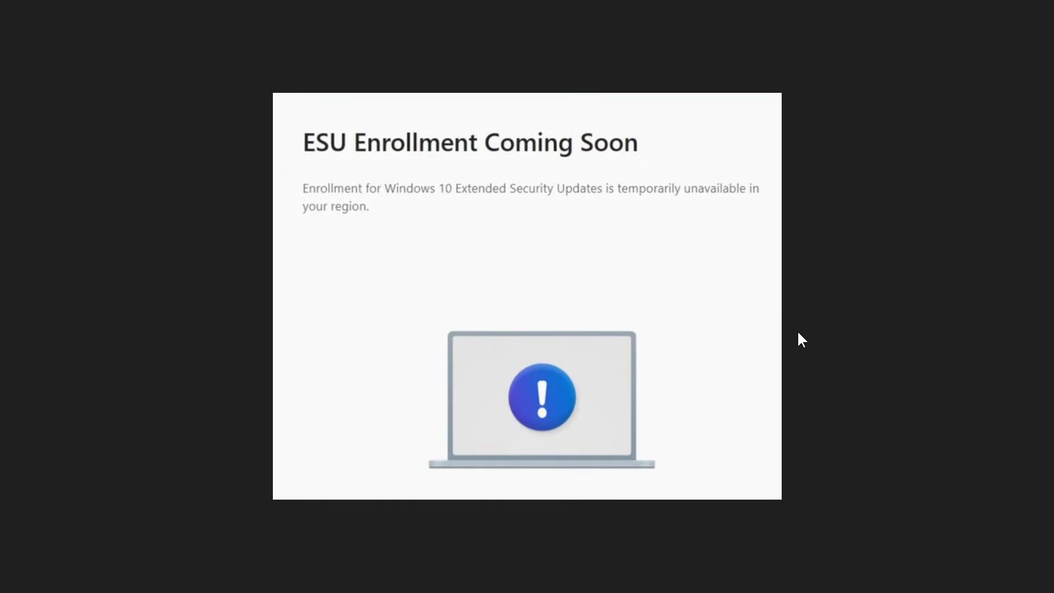
{"action": "mouse_move", "coordinate": [529, 221]}
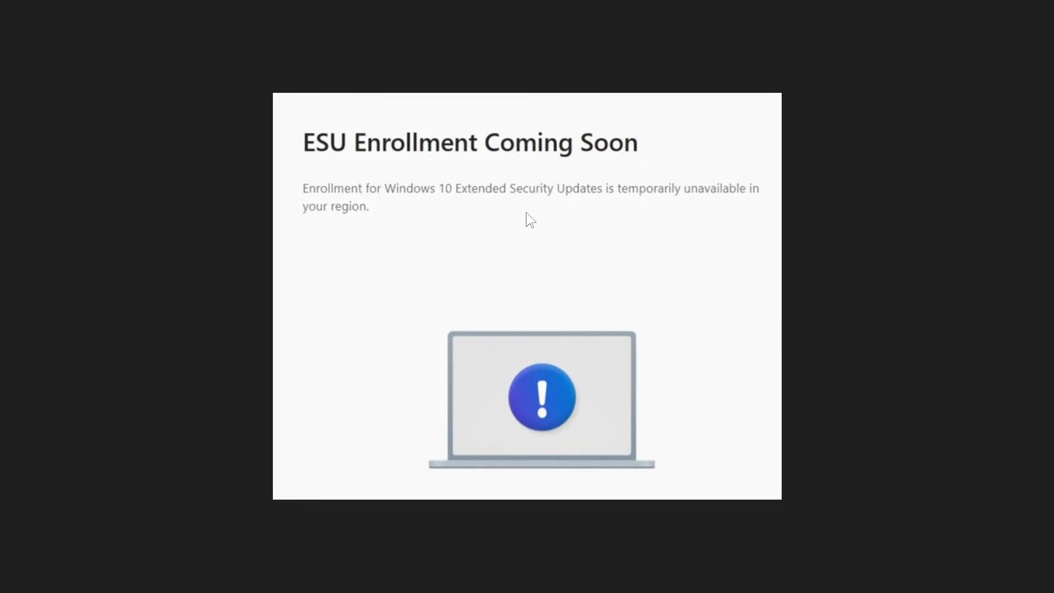
{"action": "mouse_move", "coordinate": [639, 126]}
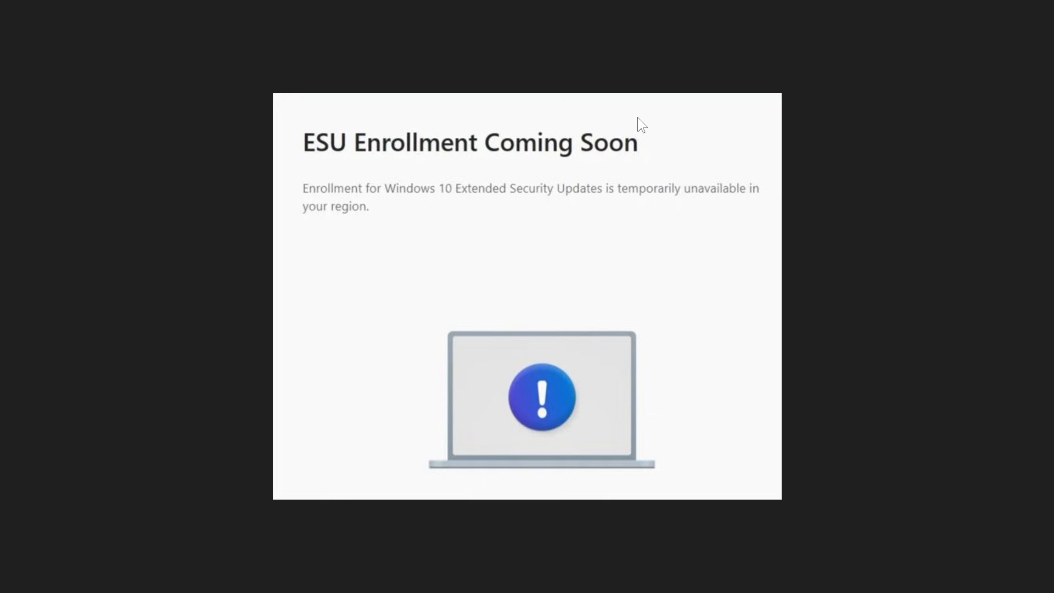
{"action": "mouse_move", "coordinate": [513, 215]}
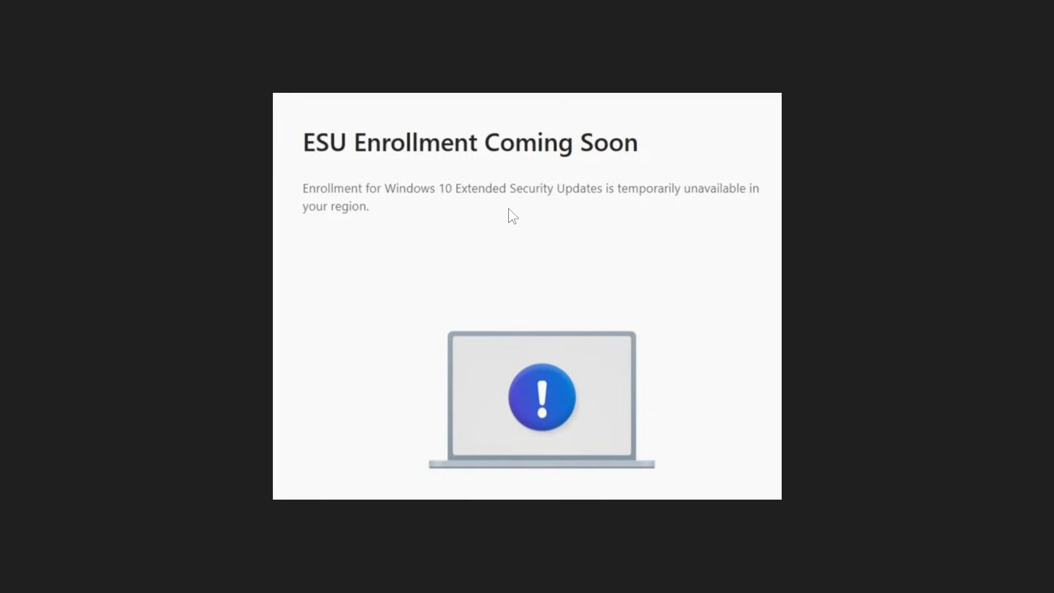
{"action": "mouse_move", "coordinate": [445, 247]}
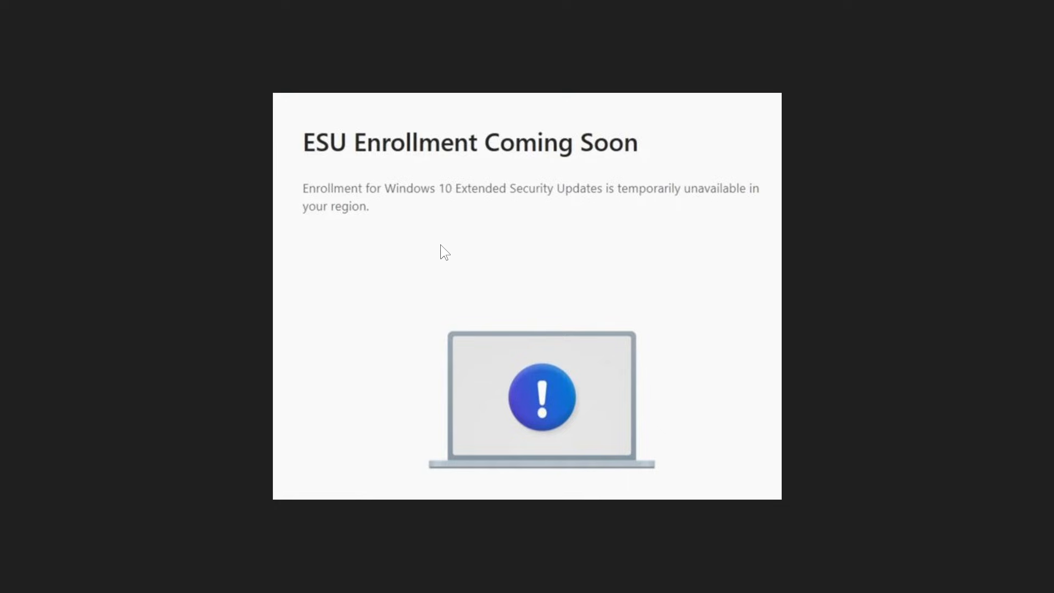
{"action": "mouse_move", "coordinate": [594, 271]}
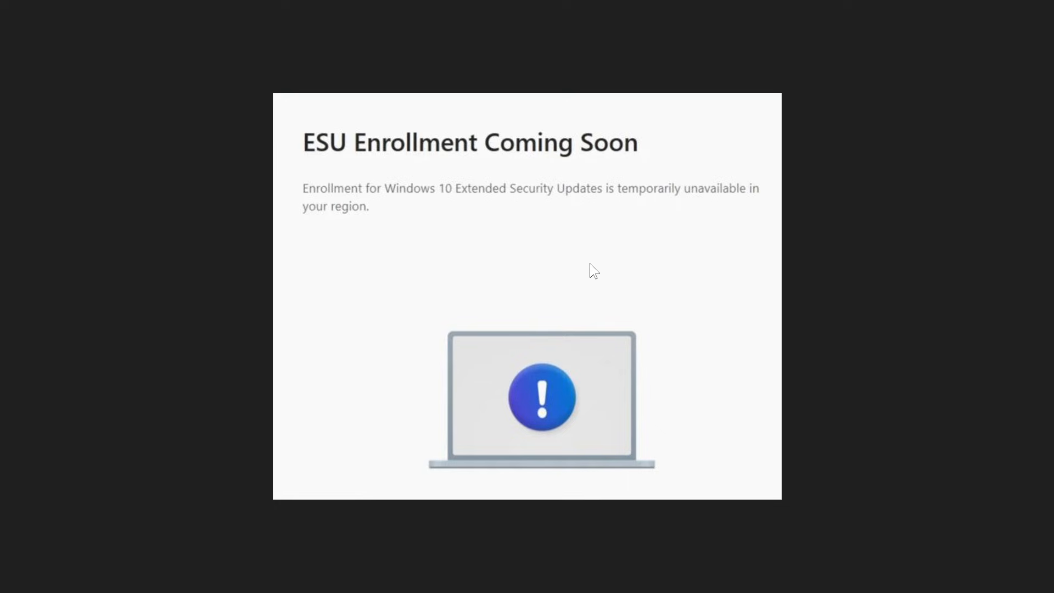
{"action": "mouse_move", "coordinate": [599, 260]}
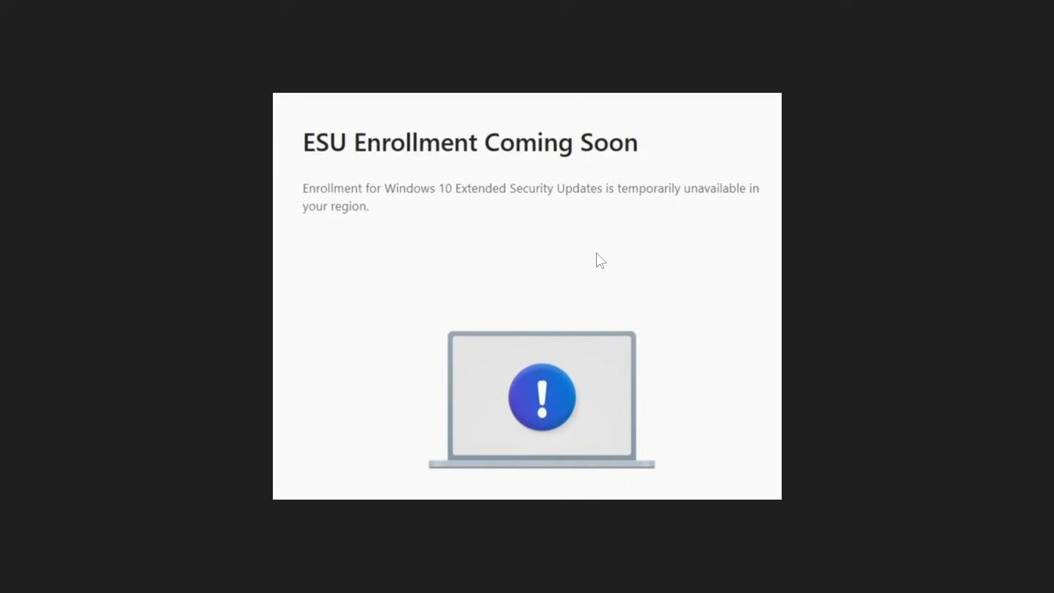
{"action": "mouse_move", "coordinate": [612, 261]}
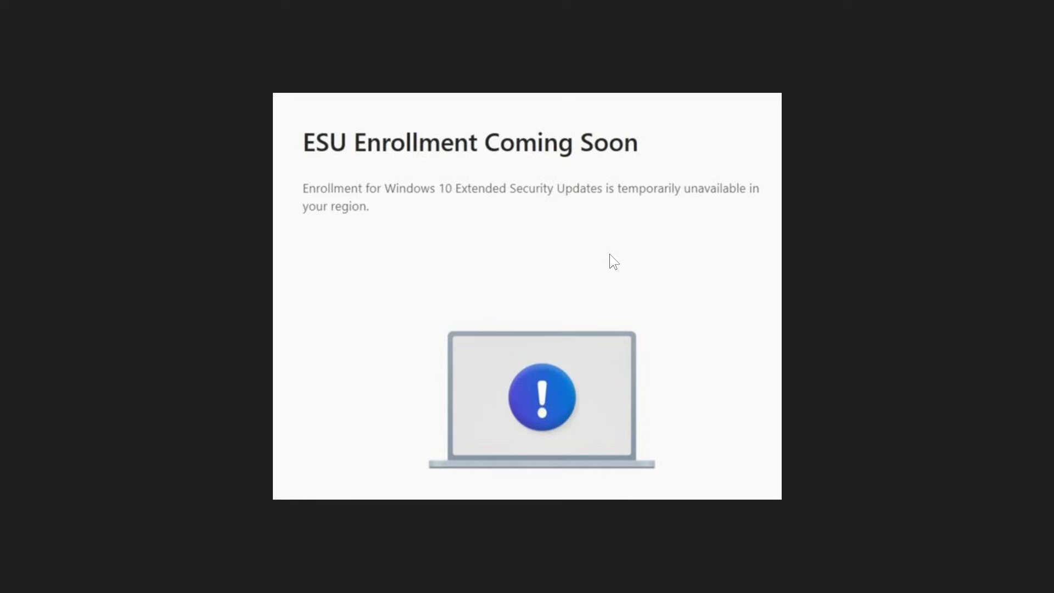
{"action": "mouse_move", "coordinate": [604, 264]}
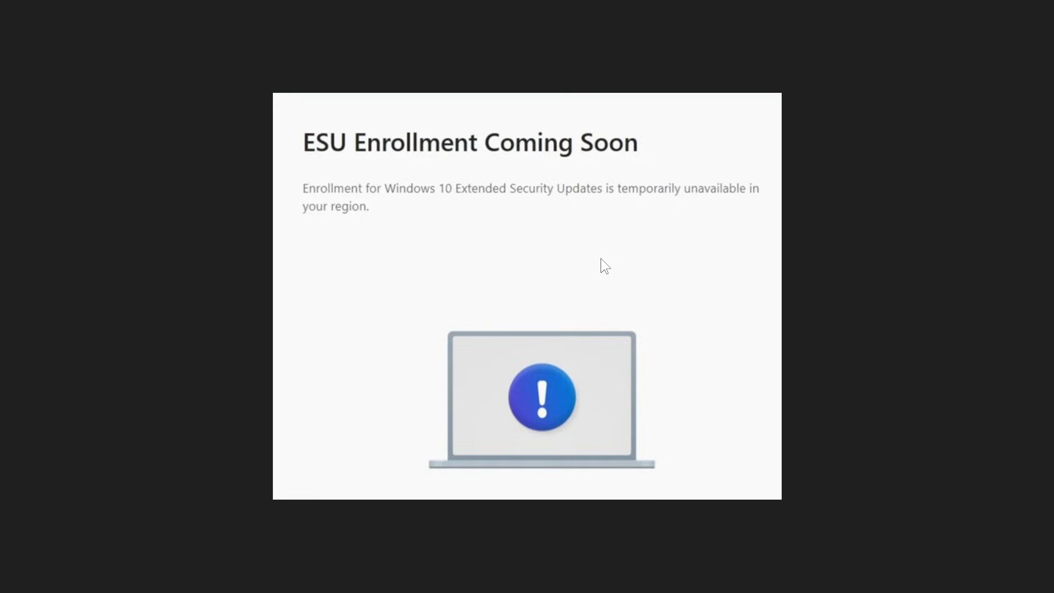
{"action": "mouse_move", "coordinate": [581, 269]}
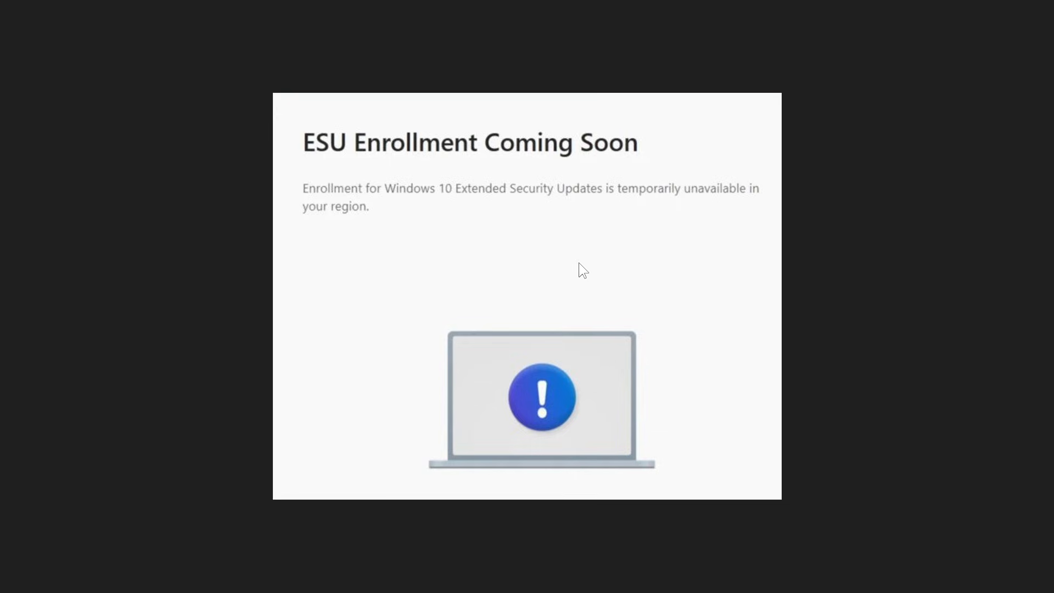
{"action": "mouse_move", "coordinate": [624, 290]}
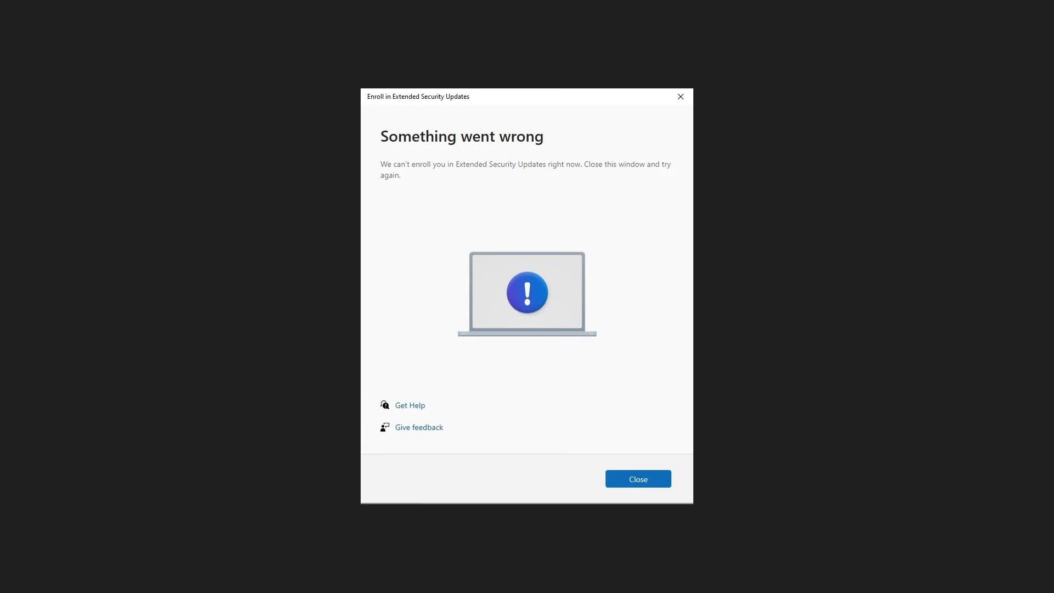
{"action": "mouse_move", "coordinate": [724, 310]}
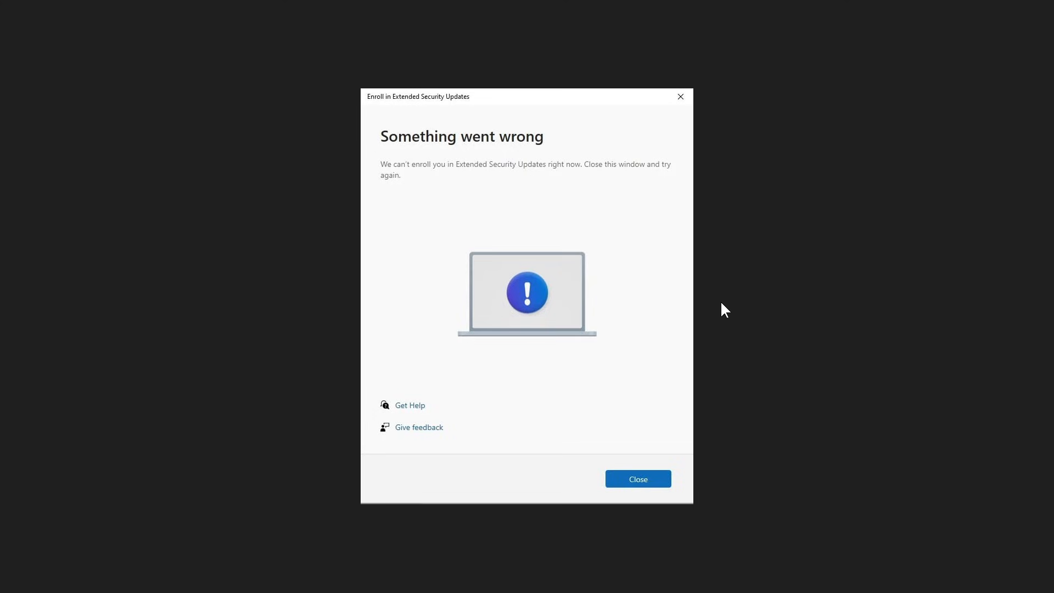
{"action": "mouse_move", "coordinate": [766, 314]}
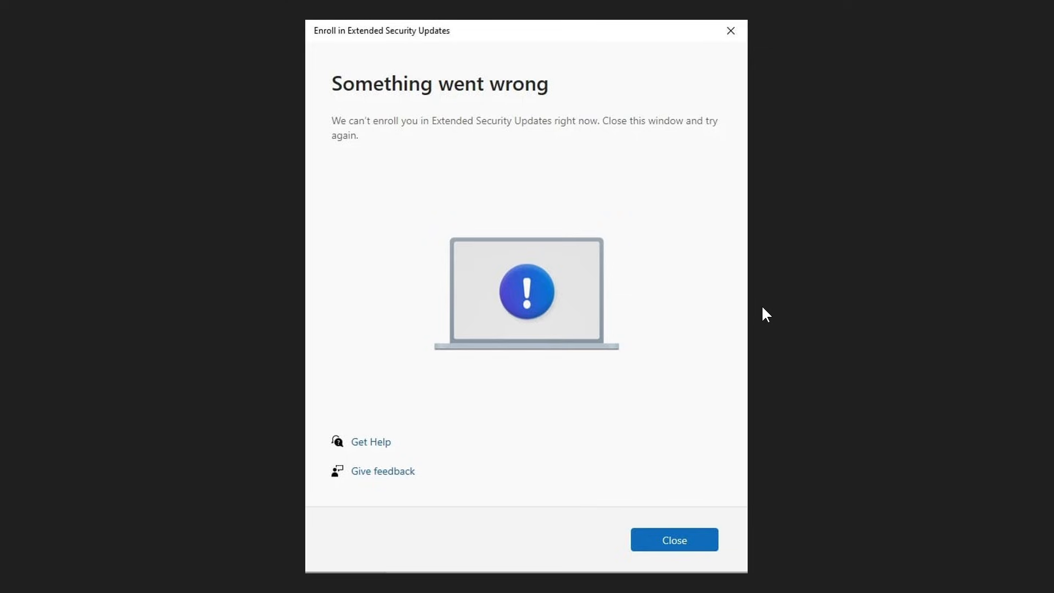
{"action": "mouse_move", "coordinate": [512, 194]}
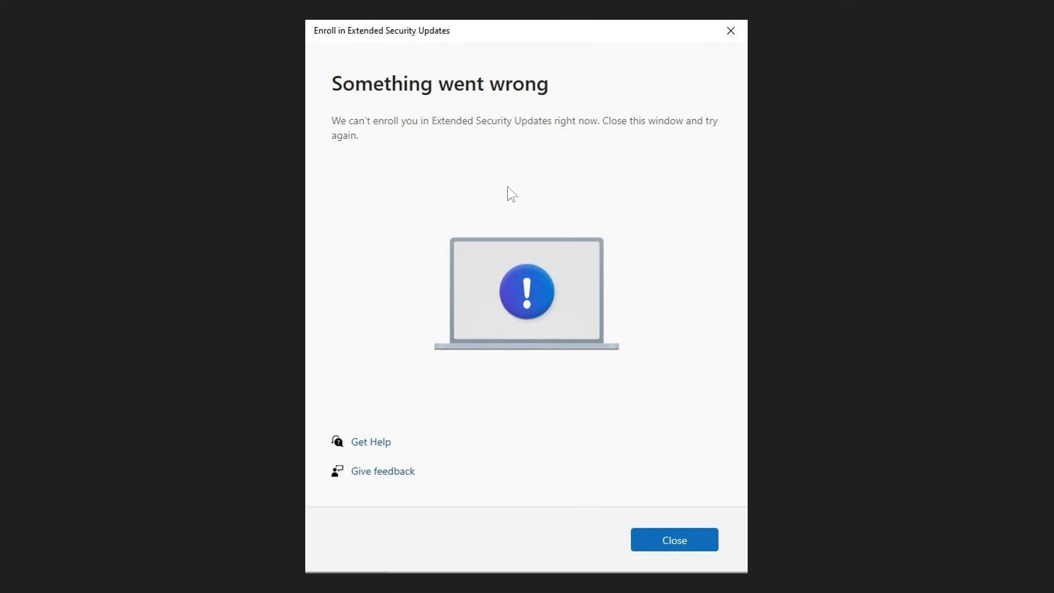
{"action": "mouse_move", "coordinate": [498, 114]}
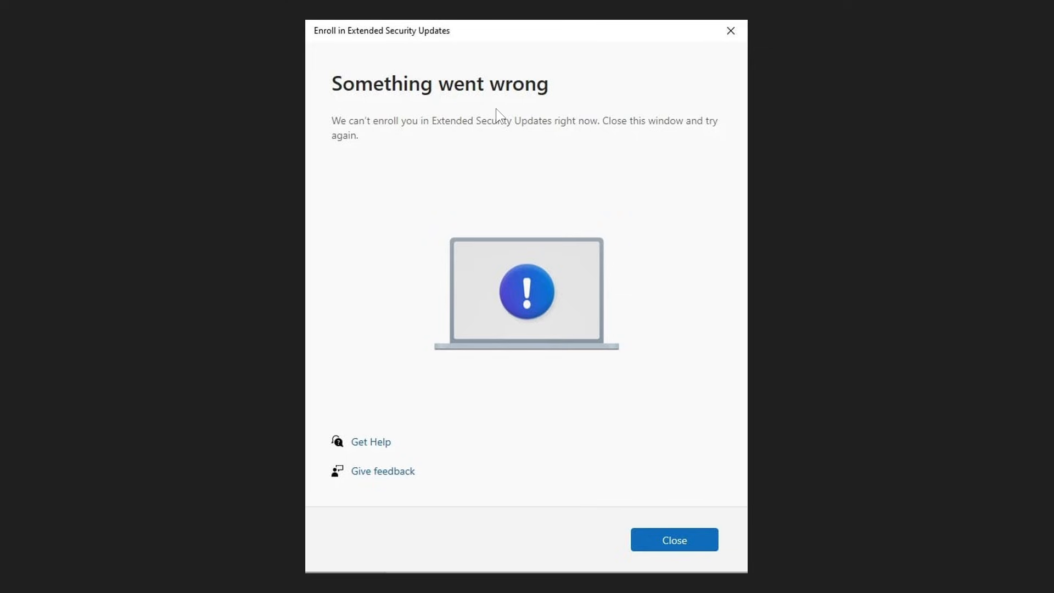
{"action": "mouse_move", "coordinate": [405, 156]}
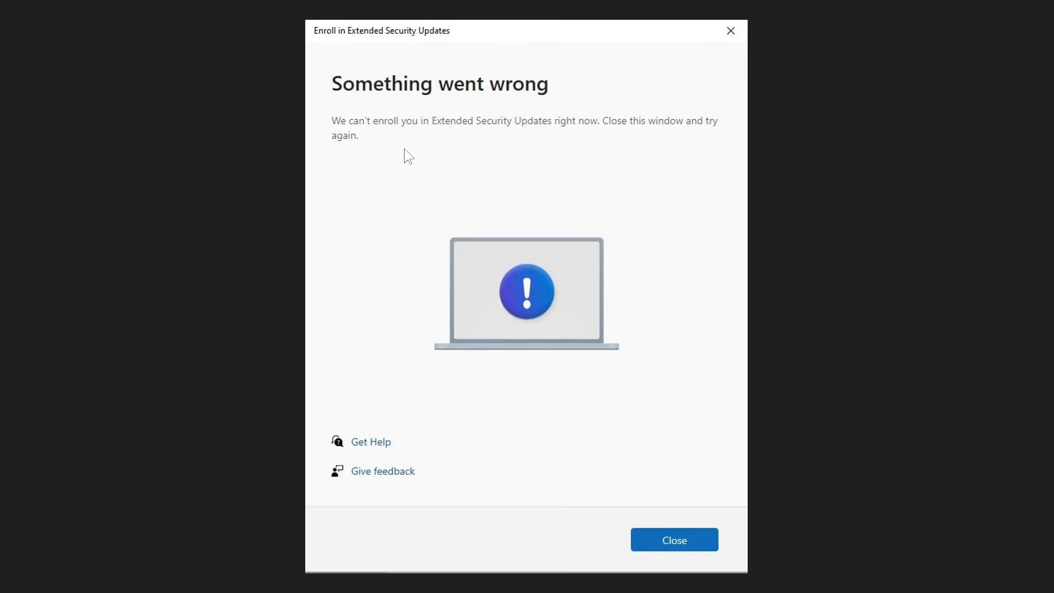
{"action": "mouse_move", "coordinate": [532, 154]}
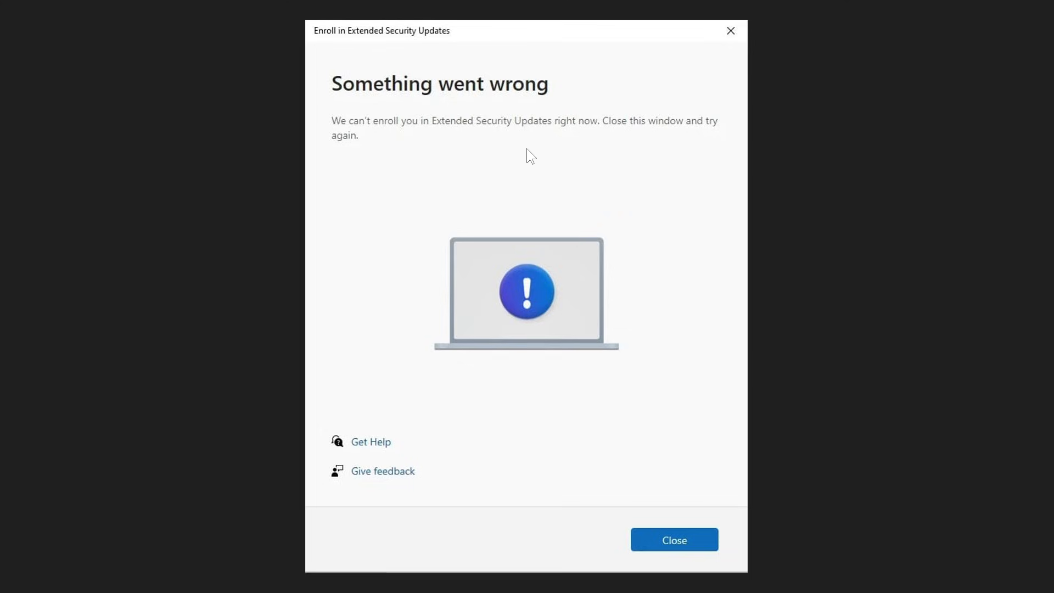
{"action": "mouse_move", "coordinate": [725, 144]}
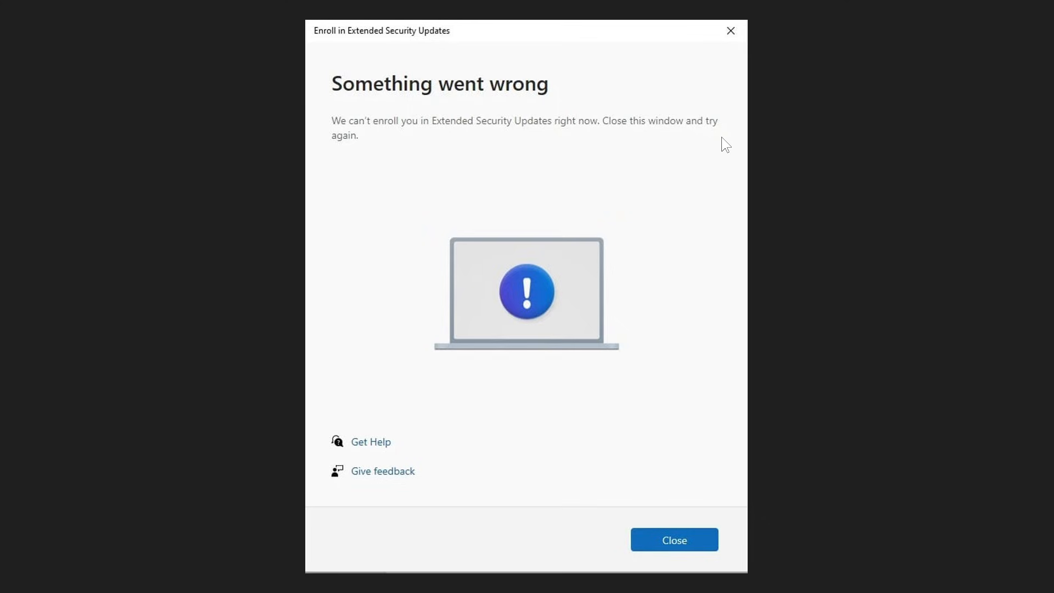
{"action": "mouse_move", "coordinate": [509, 170]}
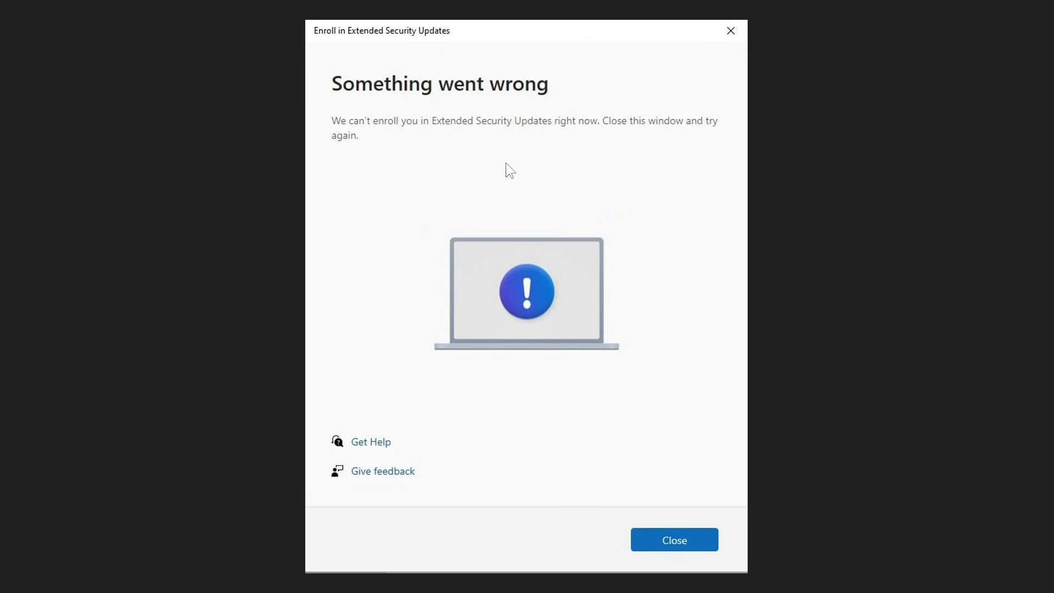
{"action": "mouse_move", "coordinate": [639, 524]}
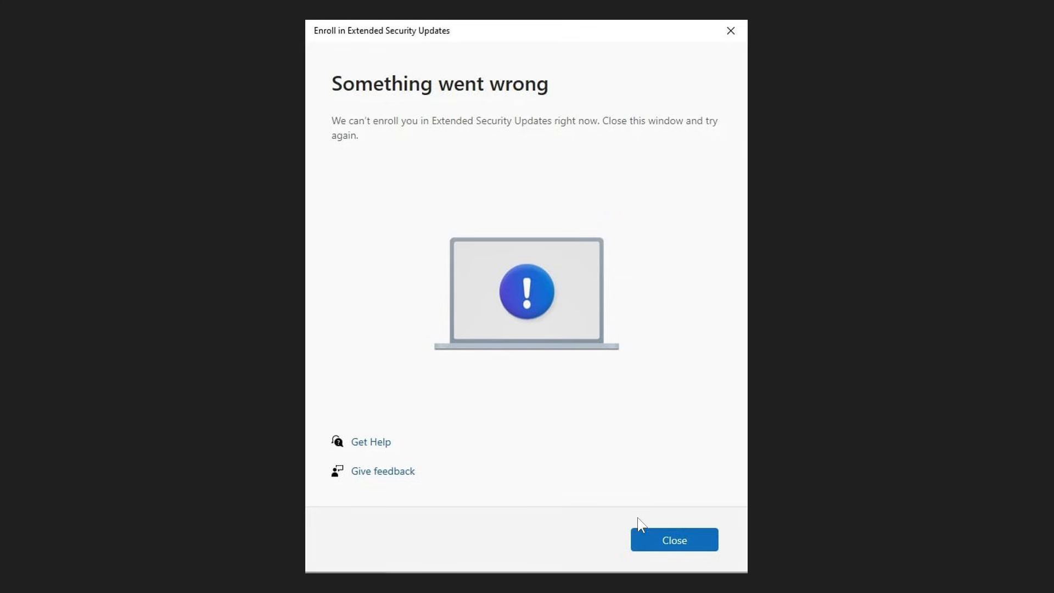
{"action": "mouse_move", "coordinate": [698, 277]}
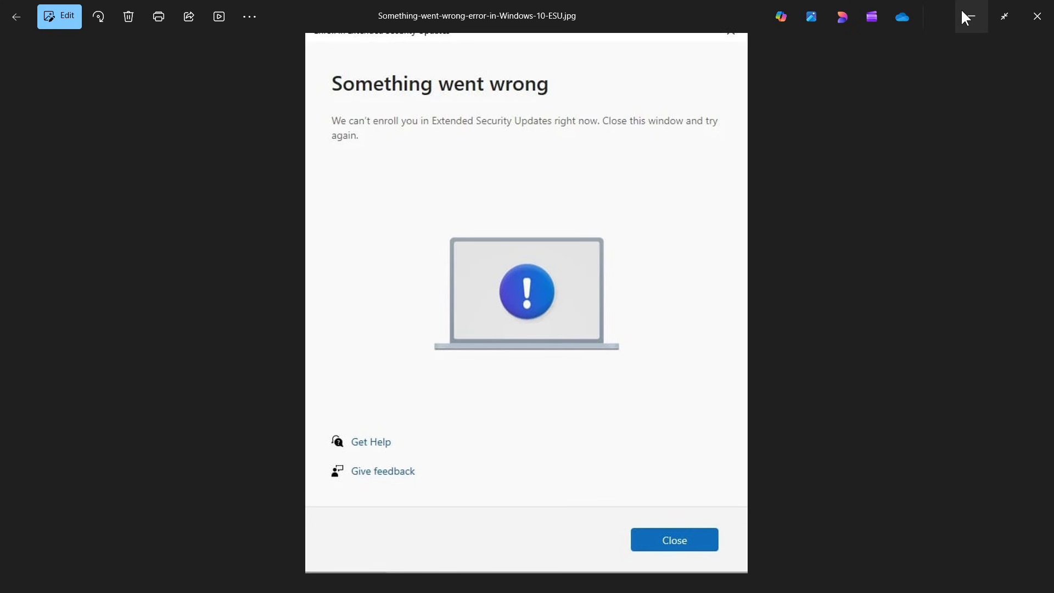
- Minimise Photos and close the Settings window, returning to the empty desktop
{"action": "left_click", "coordinate": [673, 539]}
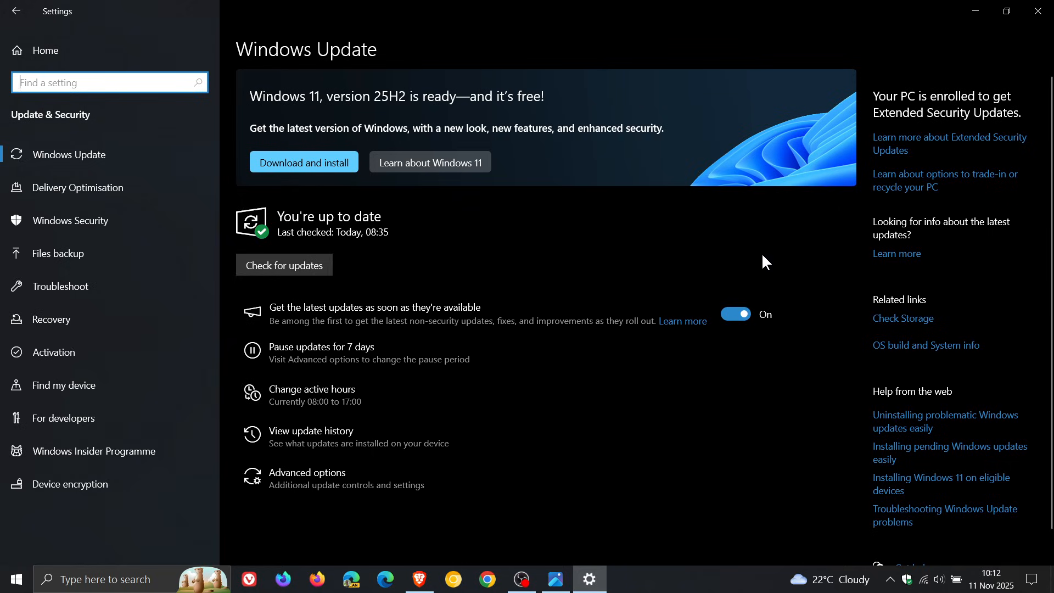
{"action": "mouse_move", "coordinate": [885, 168]}
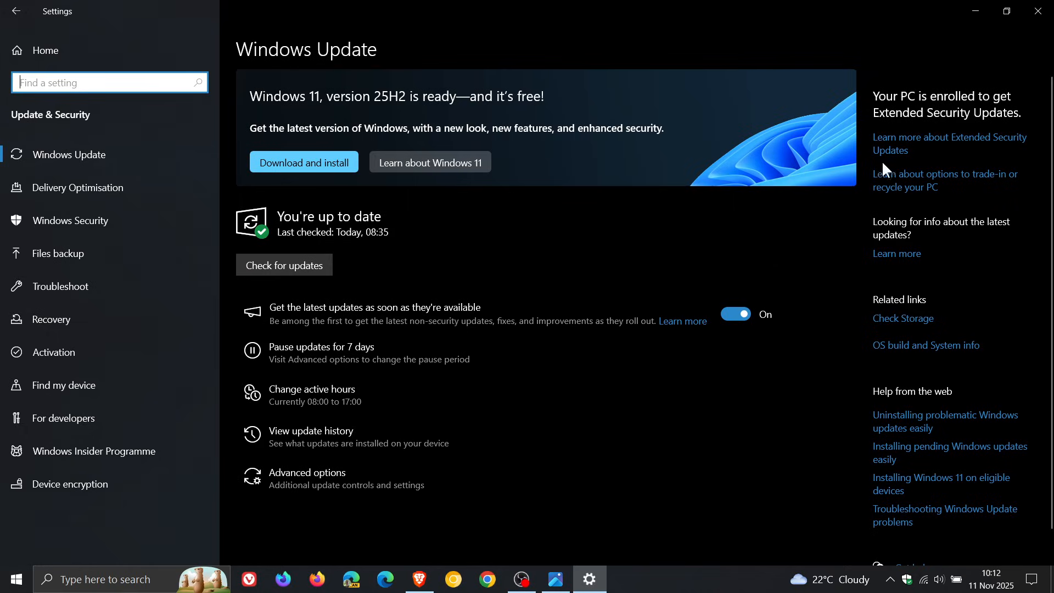
{"action": "left_click", "coordinate": [1037, 11]}
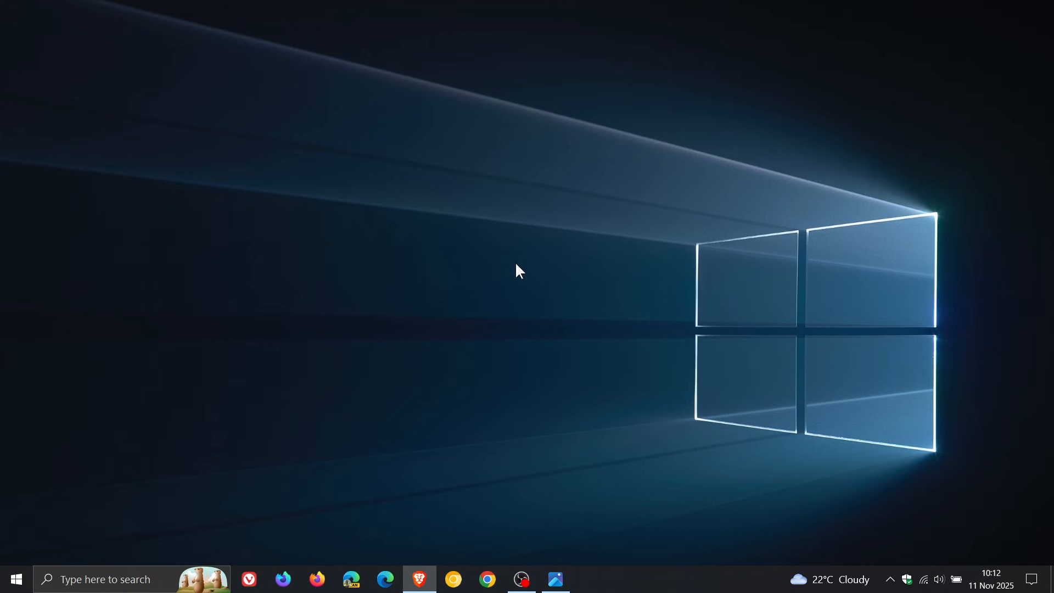
{"action": "mouse_move", "coordinate": [597, 296]}
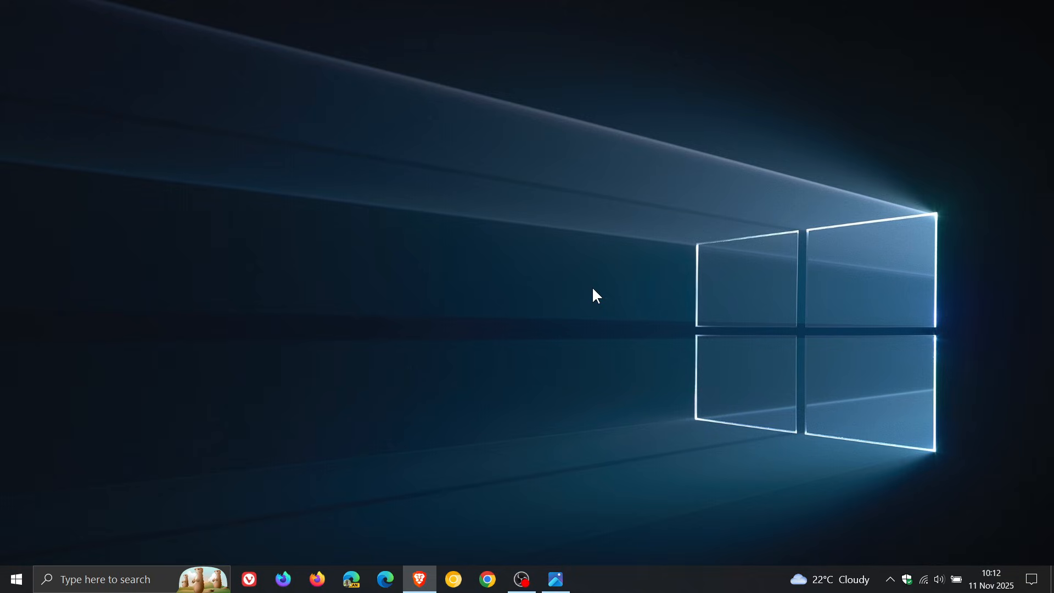